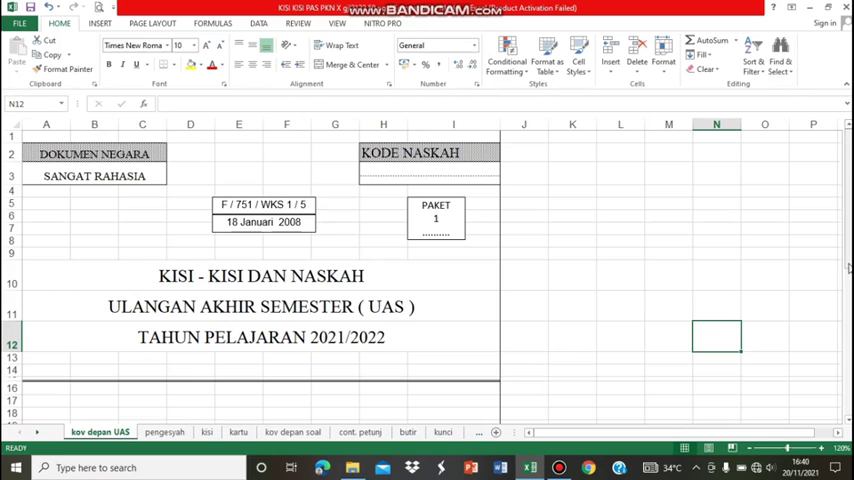
Step: Scroll through the cover sheet, then on the kisi sheet enter 25 in D16
{"action": "scroll", "scroll_direction": "down", "scroll_amount": 3}
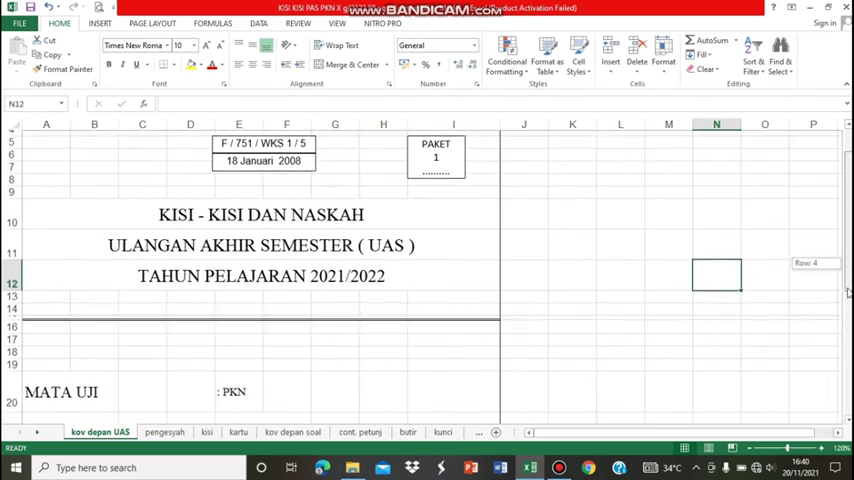
{"action": "scroll", "scroll_direction": "down", "scroll_amount": 3}
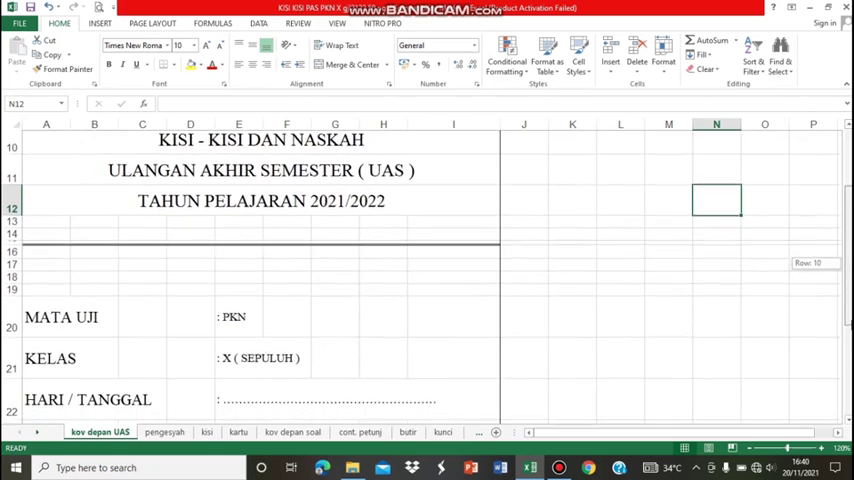
{"action": "scroll", "scroll_direction": "down", "scroll_amount": 3}
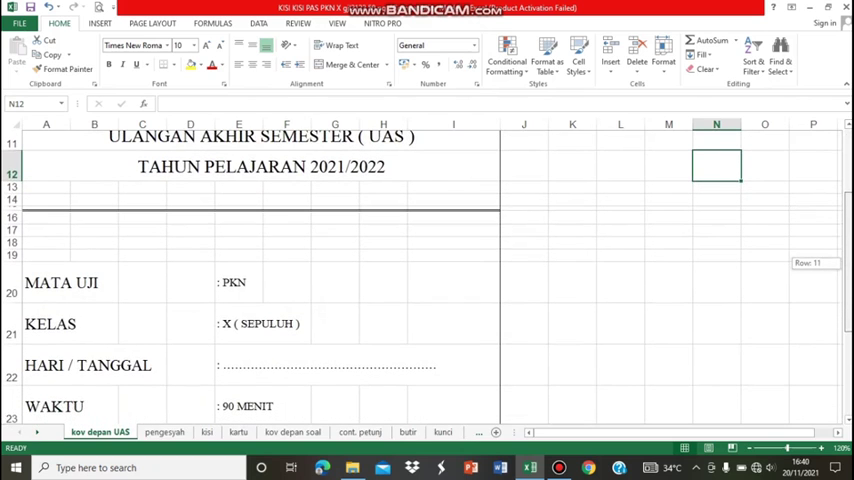
{"action": "scroll", "scroll_direction": "down", "scroll_amount": 3}
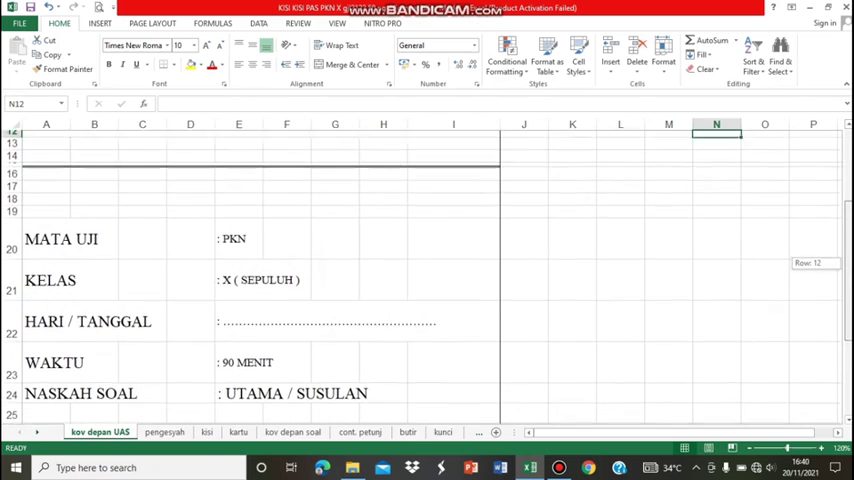
{"action": "scroll", "scroll_direction": "down", "scroll_amount": 3}
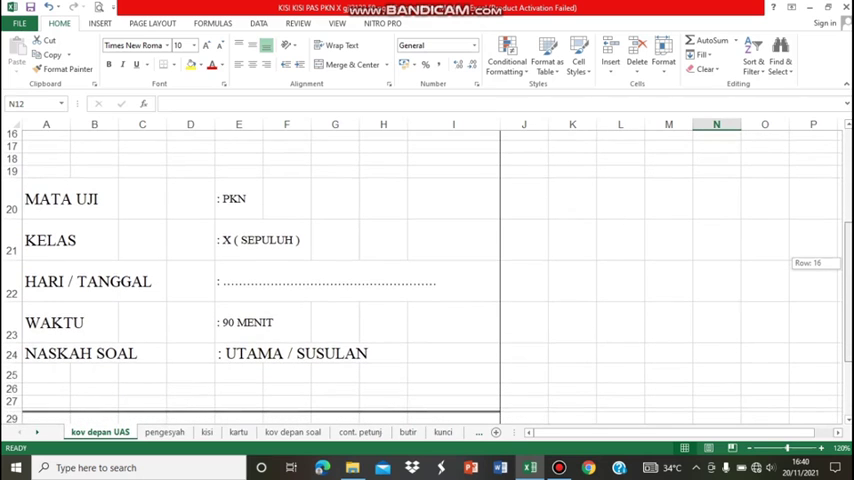
{"action": "scroll", "scroll_direction": "down", "scroll_amount": 3}
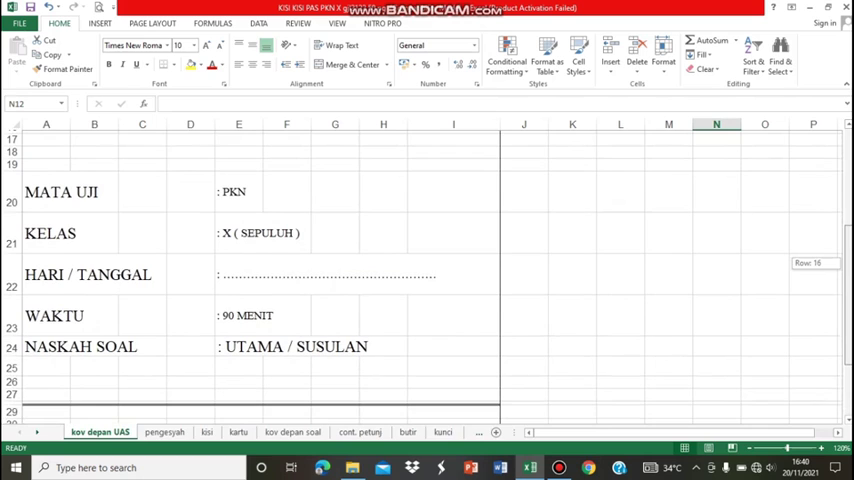
{"action": "scroll", "scroll_direction": "down", "scroll_amount": 3}
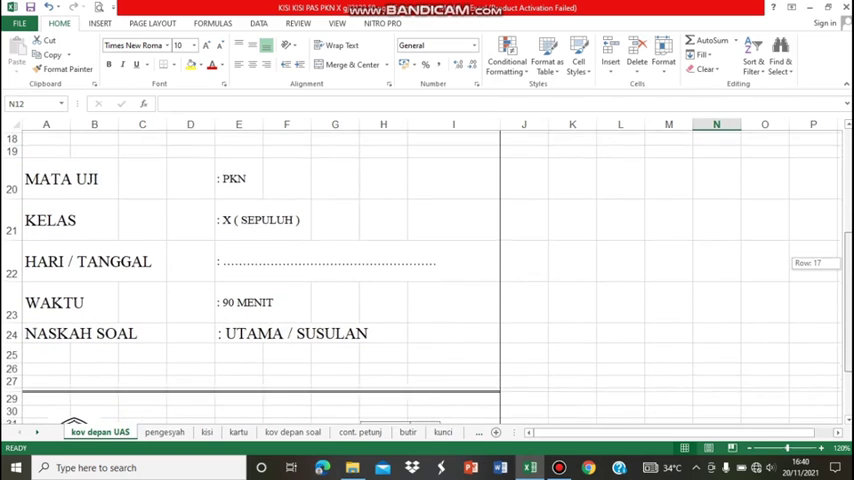
{"action": "scroll", "scroll_direction": "down", "scroll_amount": 3}
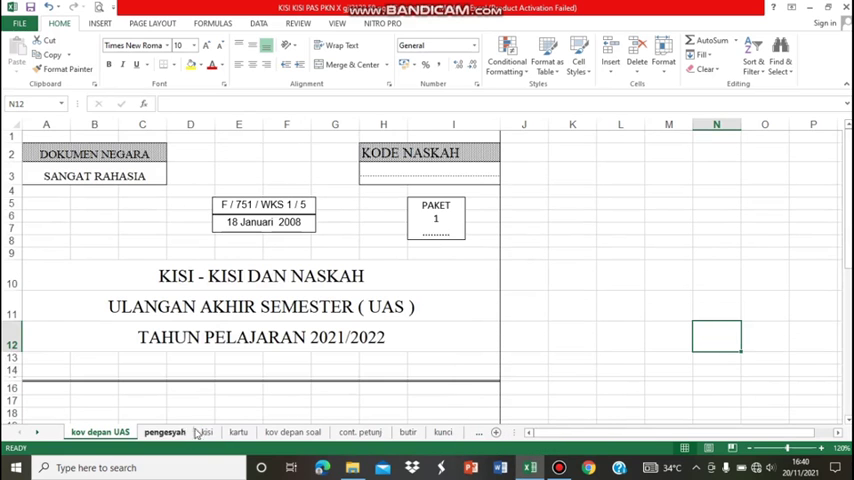
{"action": "left_click", "coordinate": [199, 431]}
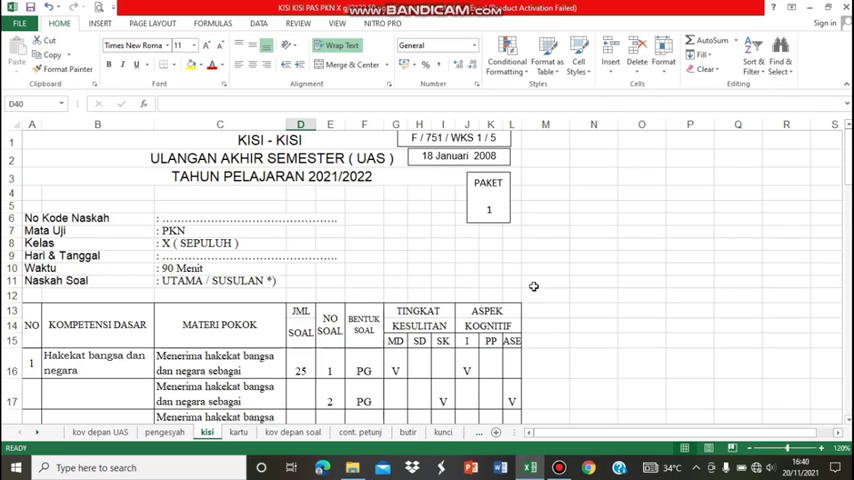
{"action": "mouse_move", "coordinate": [680, 313]}
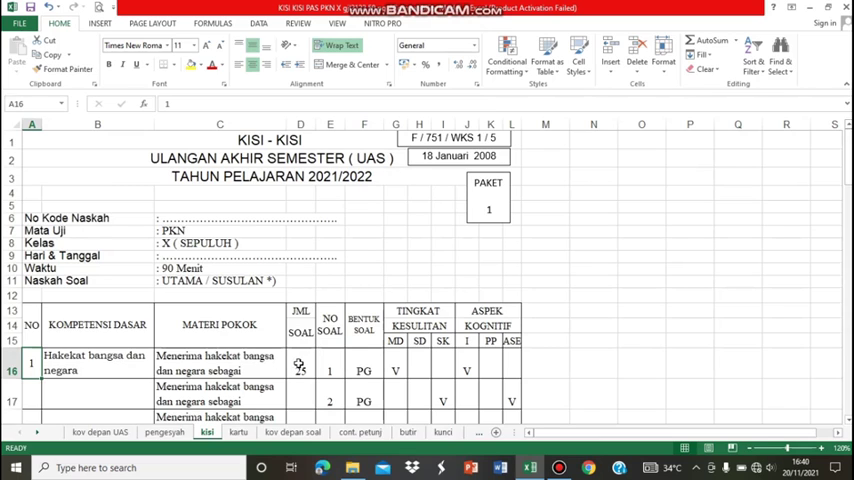
{"action": "left_click", "coordinate": [302, 367]}
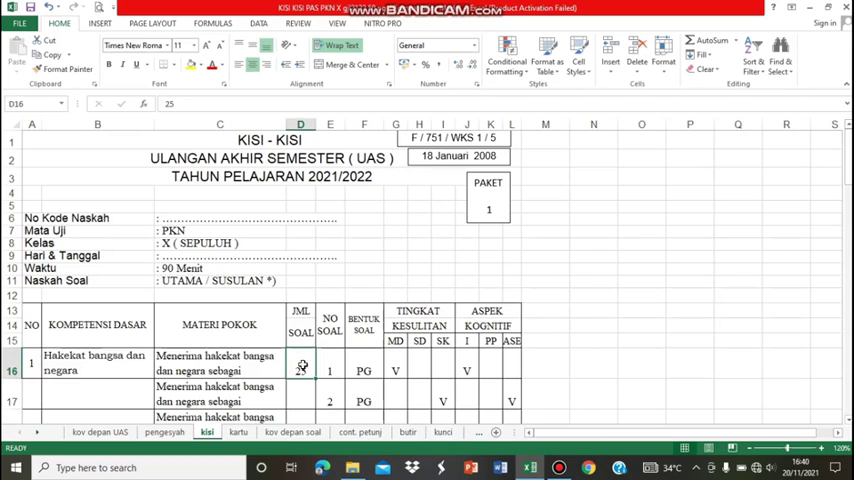
{"action": "type", "text": "25"}
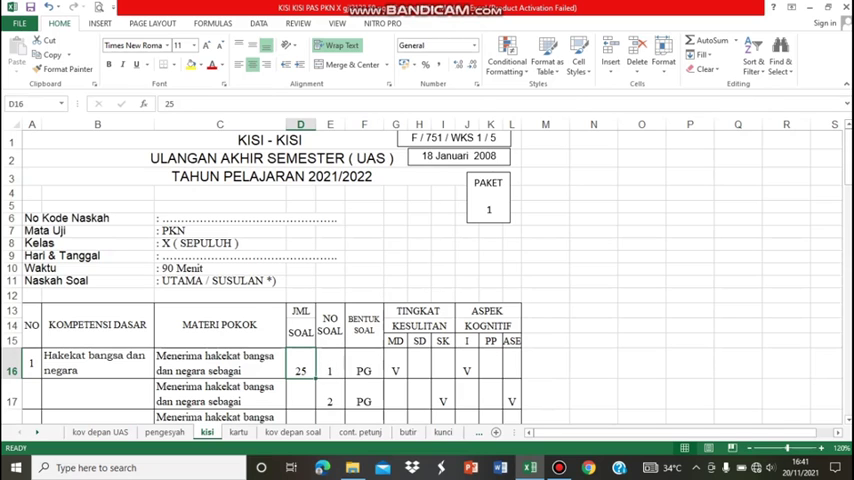
Step: Scroll down the first competency's rows and inspect question number 48 in E23
{"action": "scroll", "scroll_direction": "down", "scroll_amount": 3}
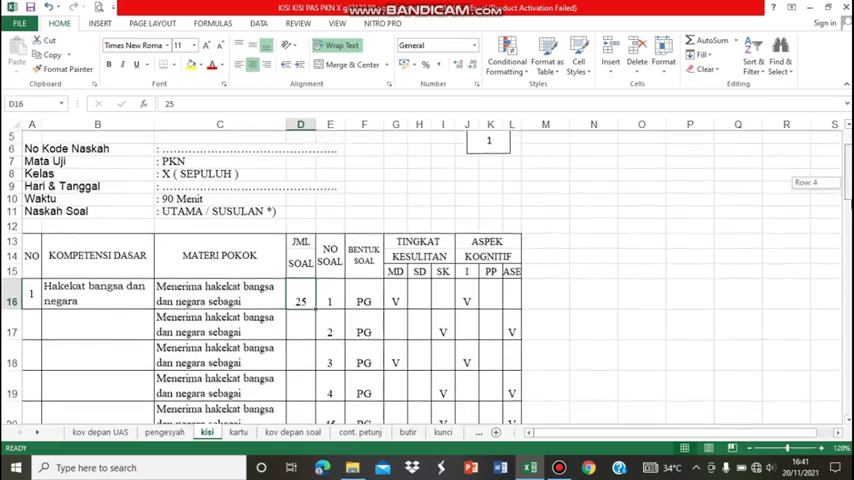
{"action": "scroll", "scroll_direction": "down", "scroll_amount": 3}
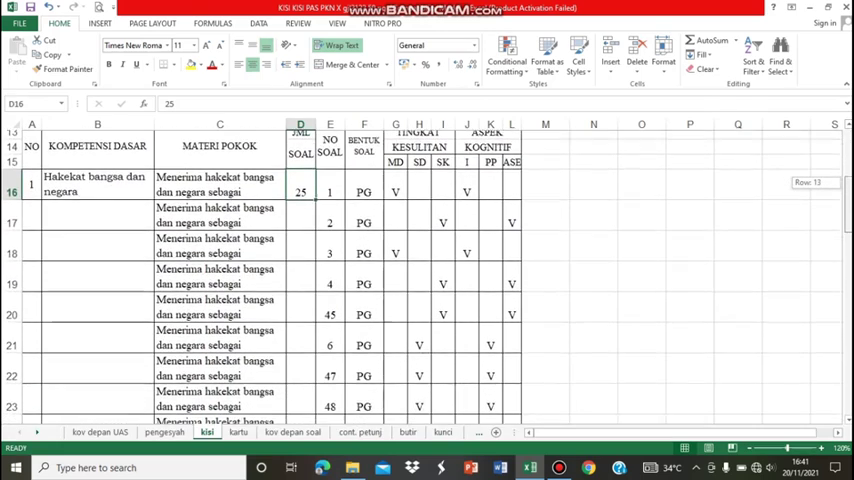
{"action": "scroll", "scroll_direction": "down", "scroll_amount": 3}
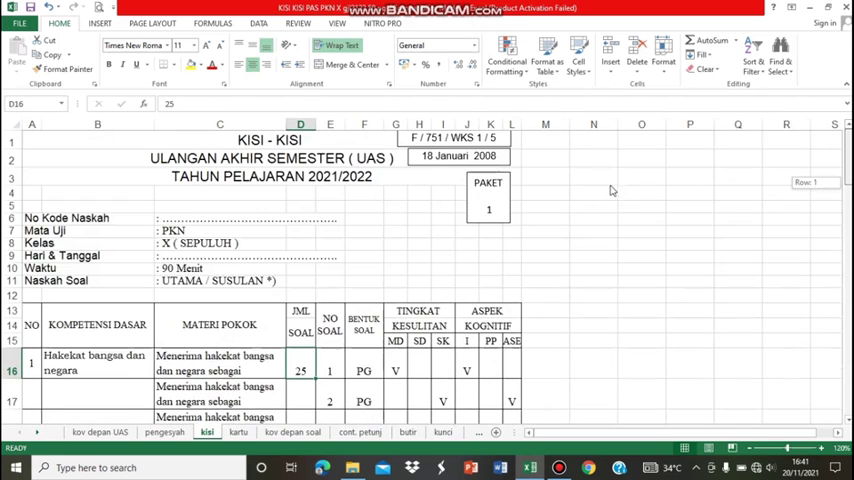
{"action": "scroll", "scroll_direction": "down", "scroll_amount": 3}
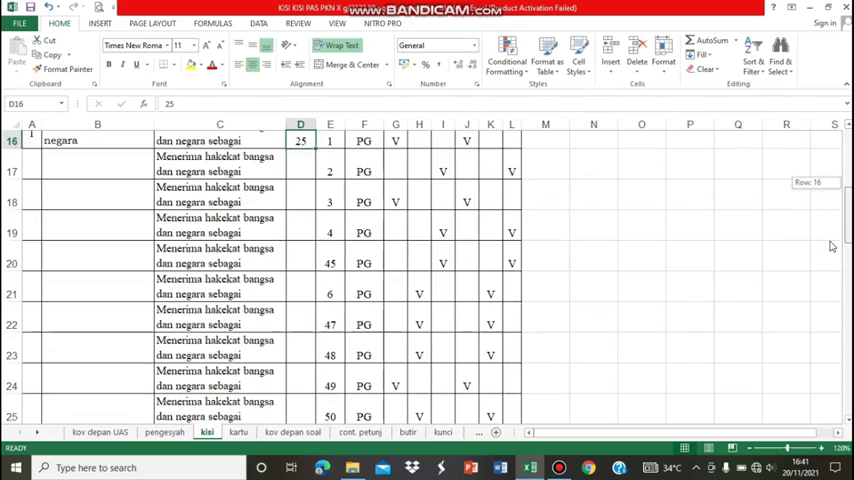
{"action": "scroll", "scroll_direction": "down", "scroll_amount": 3}
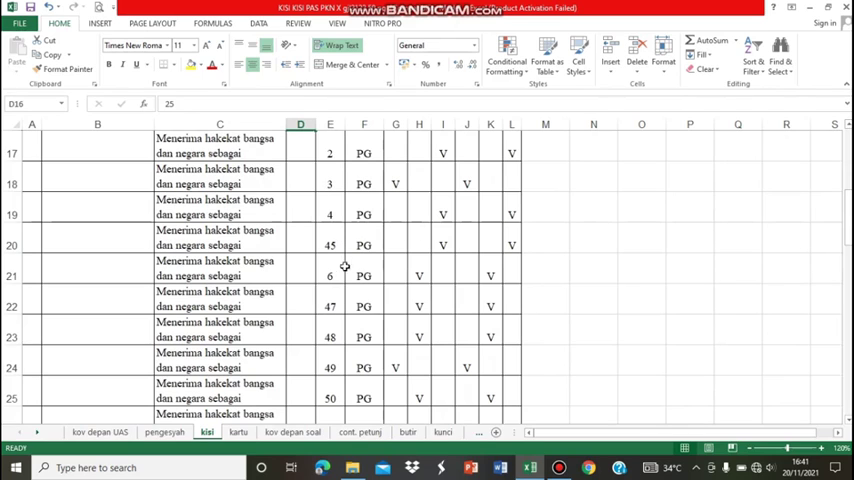
{"action": "left_click", "coordinate": [329, 306]}
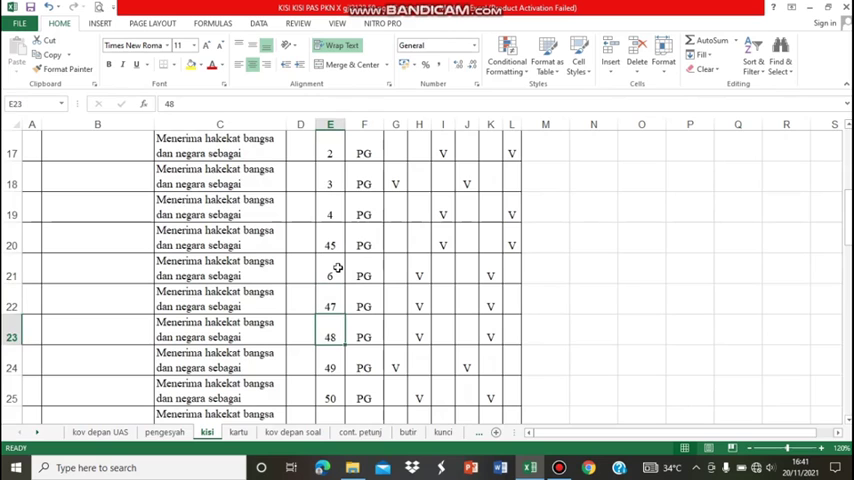
{"action": "left_click", "coordinate": [330, 408]}
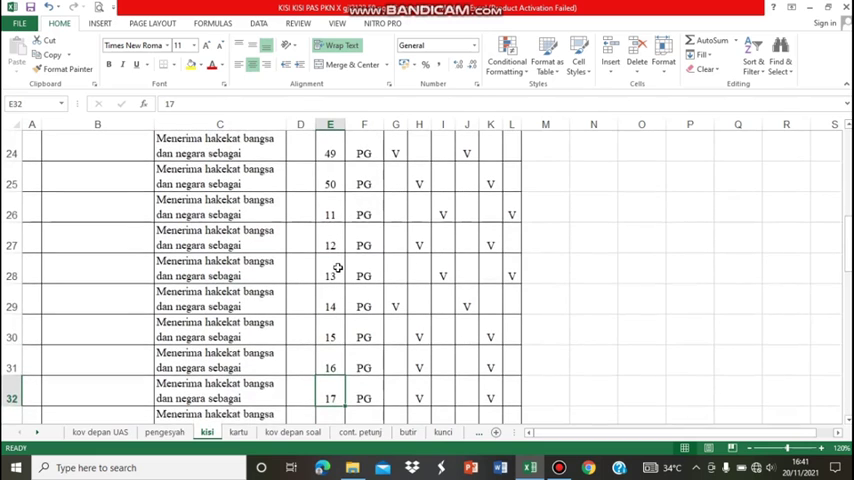
Step: Scroll further to row 40, where the first competency ends at question 45
{"action": "scroll", "scroll_direction": "down", "scroll_amount": 3}
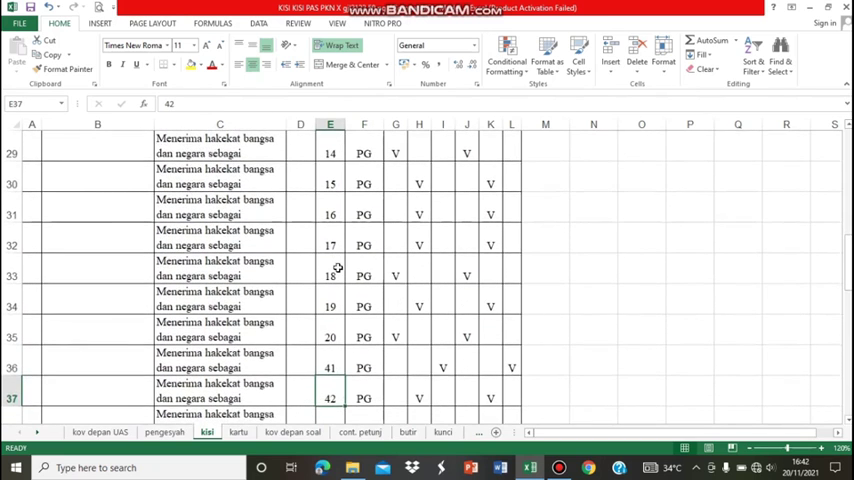
{"action": "scroll", "scroll_direction": "down", "scroll_amount": 3}
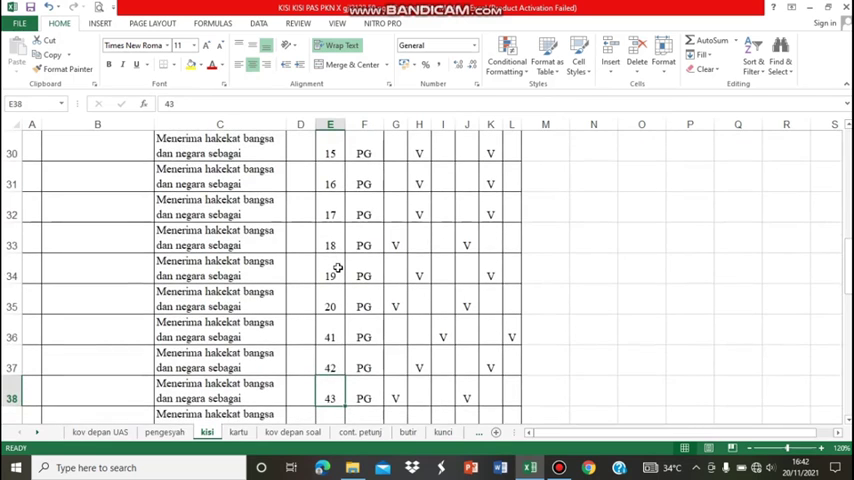
{"action": "scroll", "scroll_direction": "down", "scroll_amount": 3}
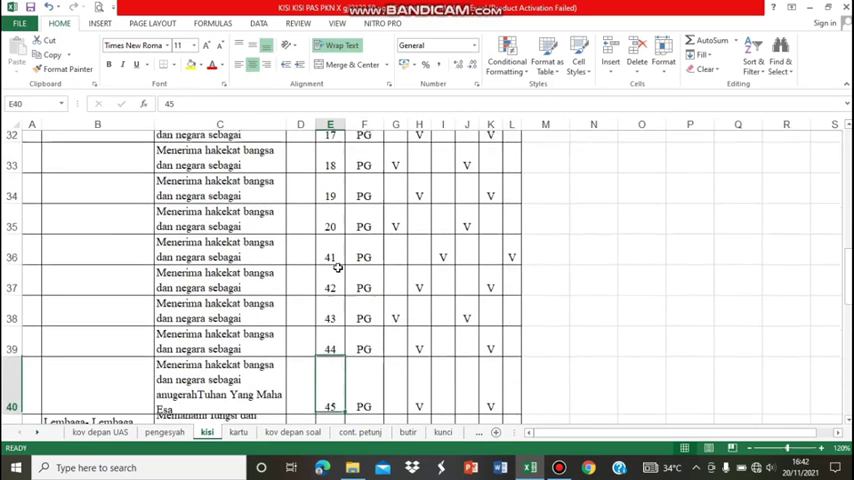
{"action": "scroll", "scroll_direction": "down", "scroll_amount": 3}
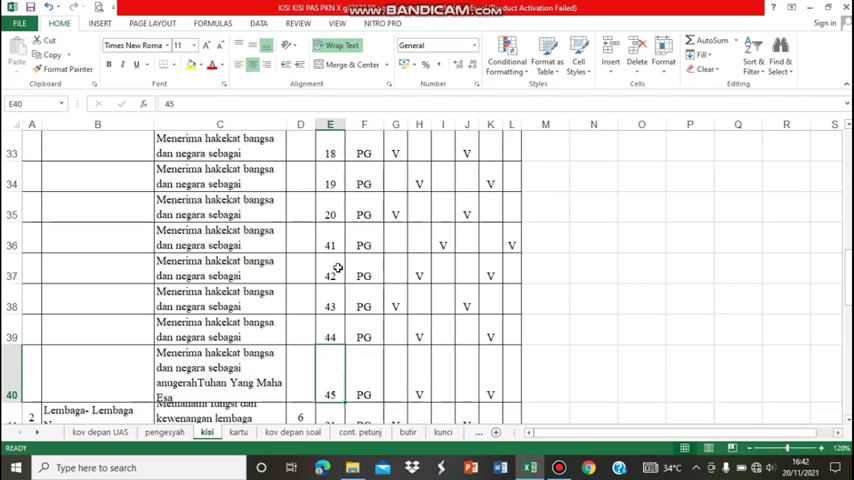
{"action": "mouse_move", "coordinate": [144, 322]}
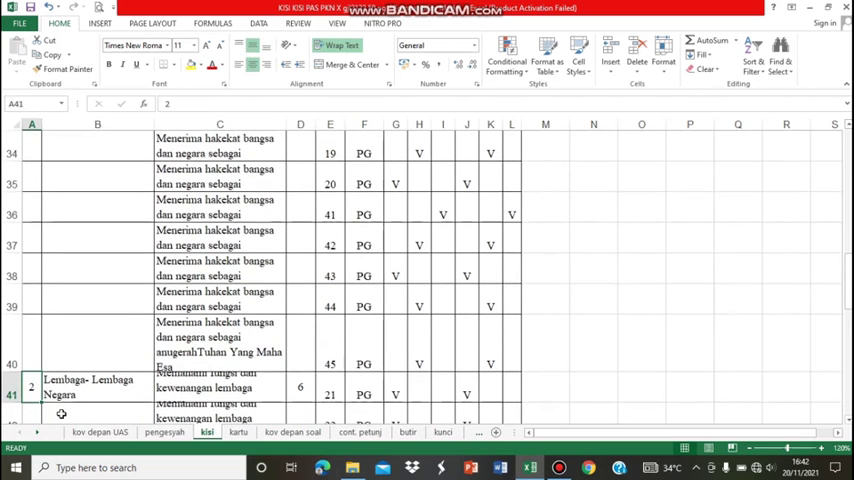
Step: Inspect row 41's Lembaga-Lembaga Negara material, six-question count and question numbers
{"action": "left_click", "coordinate": [216, 400]}
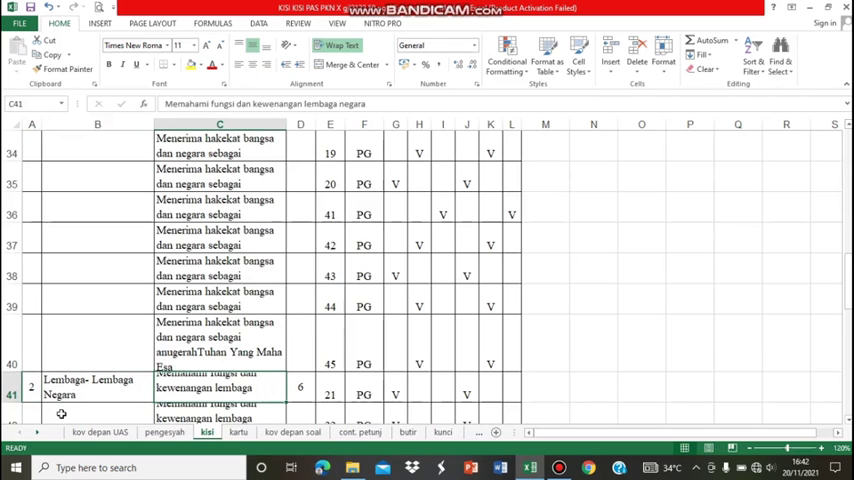
{"action": "left_click", "coordinate": [298, 386]}
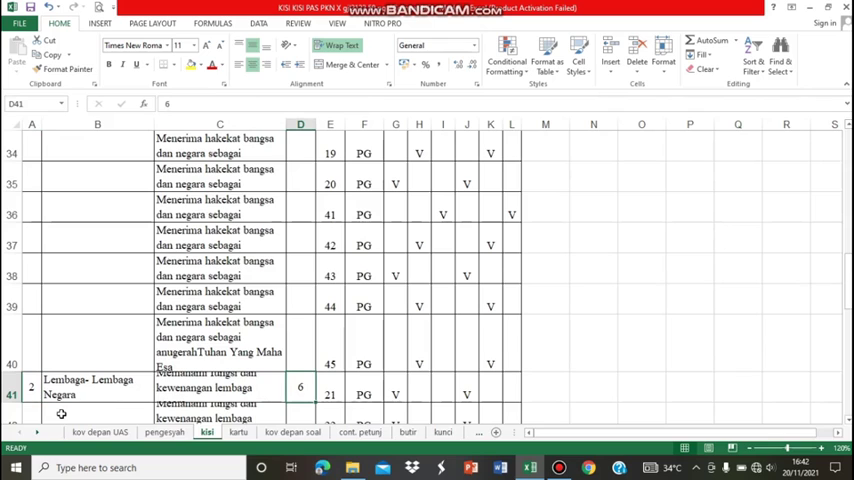
{"action": "left_click", "coordinate": [330, 397]}
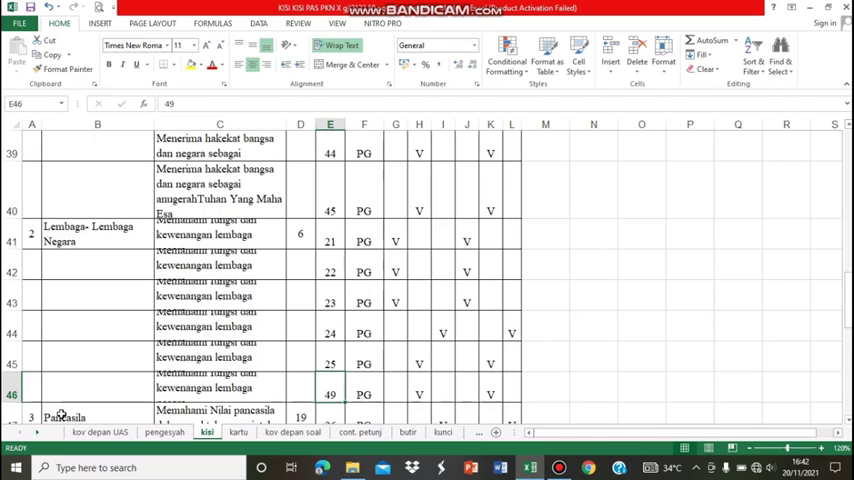
{"action": "mouse_move", "coordinate": [44, 418]}
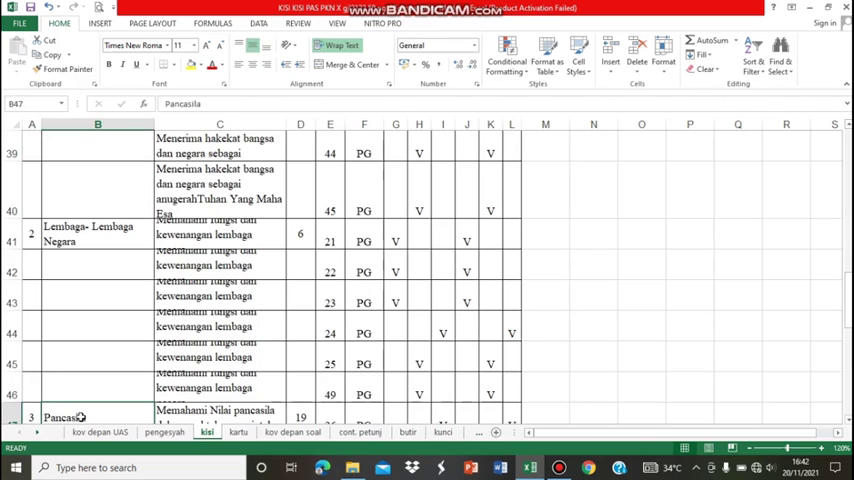
Step: Inspect the Pancasila material, its 19-question count and numbers, down to row 65
{"action": "left_click", "coordinate": [220, 410]}
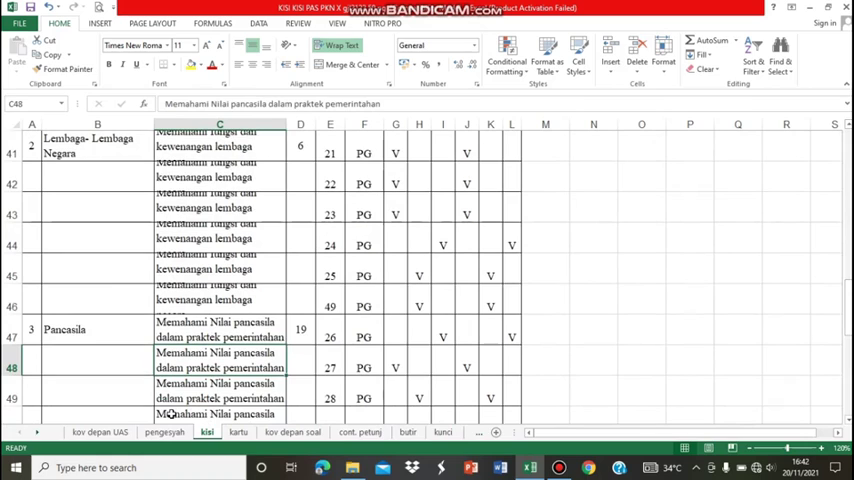
{"action": "left_click", "coordinate": [218, 330]}
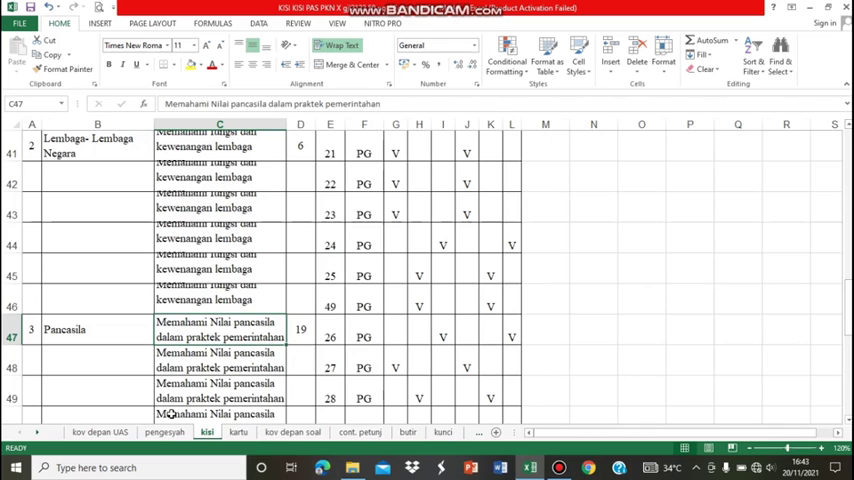
{"action": "left_click", "coordinate": [300, 329]}
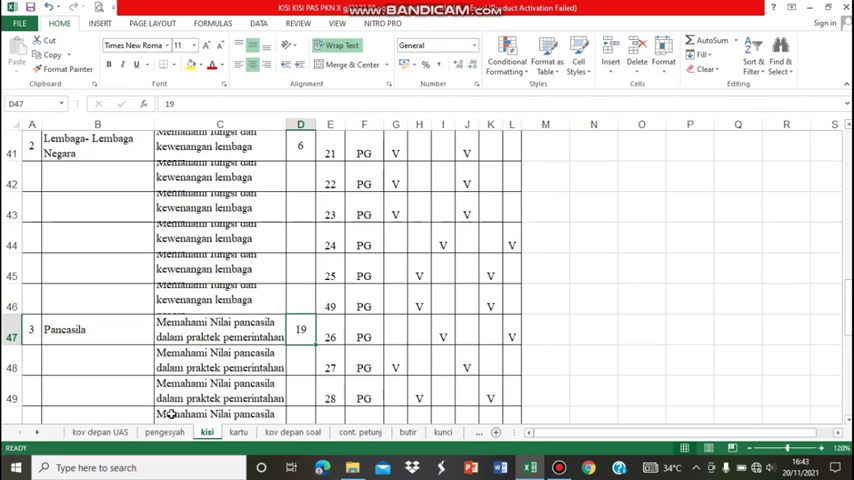
{"action": "left_click", "coordinate": [330, 337]}
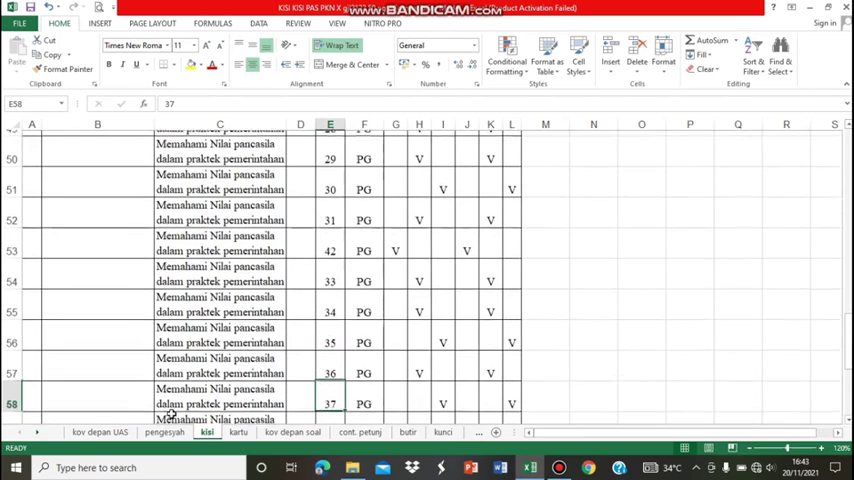
{"action": "scroll", "scroll_direction": "down", "scroll_amount": 3}
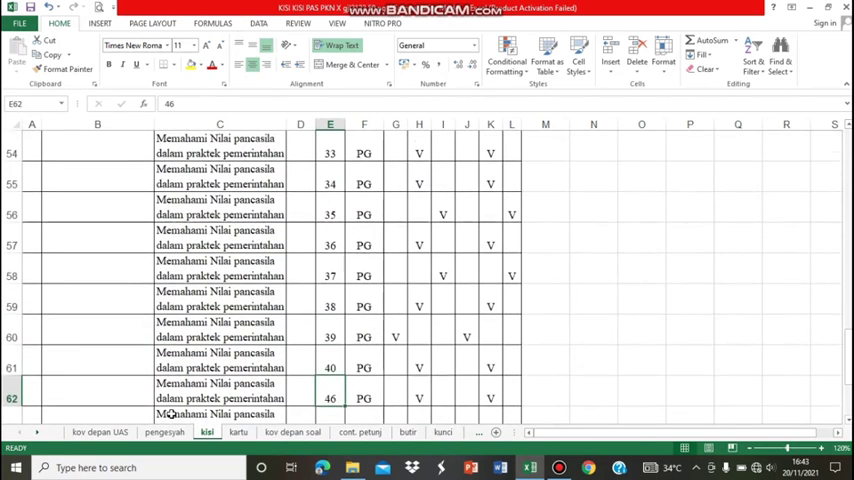
{"action": "scroll", "scroll_direction": "down", "scroll_amount": 3}
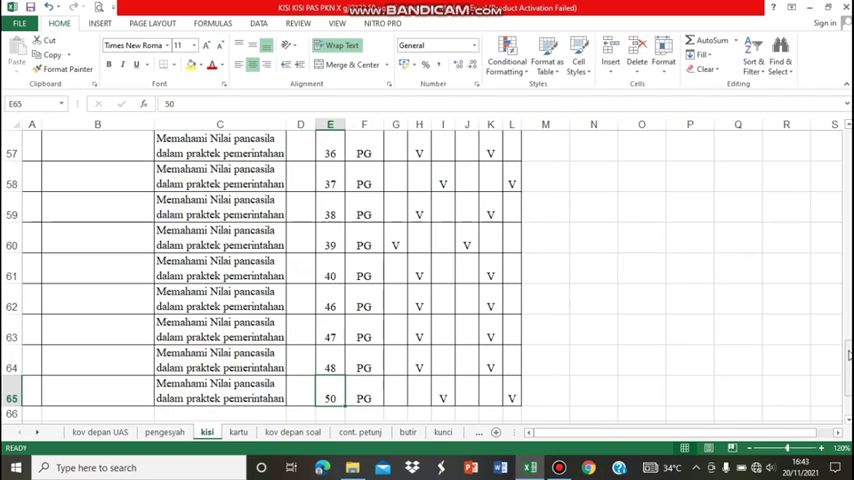
Step: Scroll back to row 1 and check question 1's PG form in F16
{"action": "scroll", "scroll_direction": "up", "scroll_amount": 3}
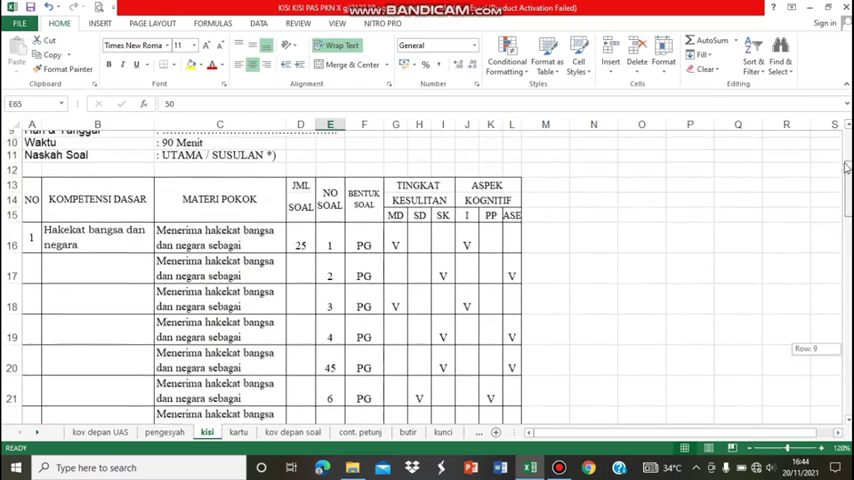
{"action": "scroll", "scroll_direction": "up", "scroll_amount": 3}
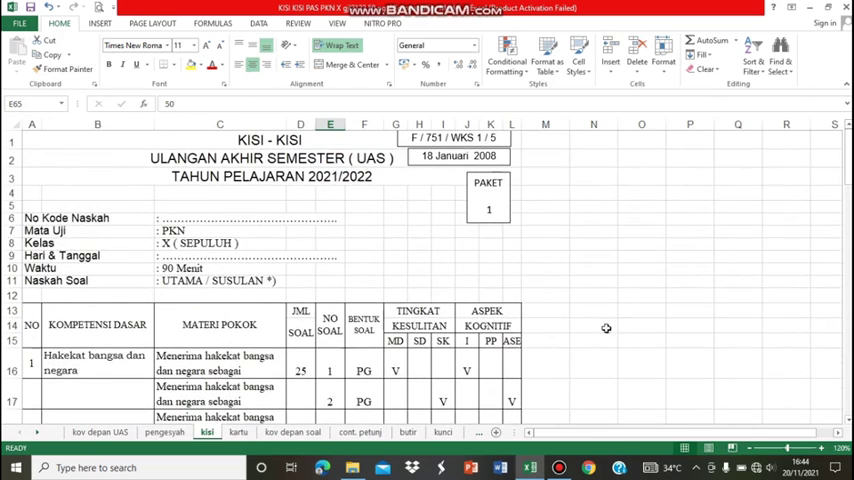
{"action": "left_click", "coordinate": [364, 373]}
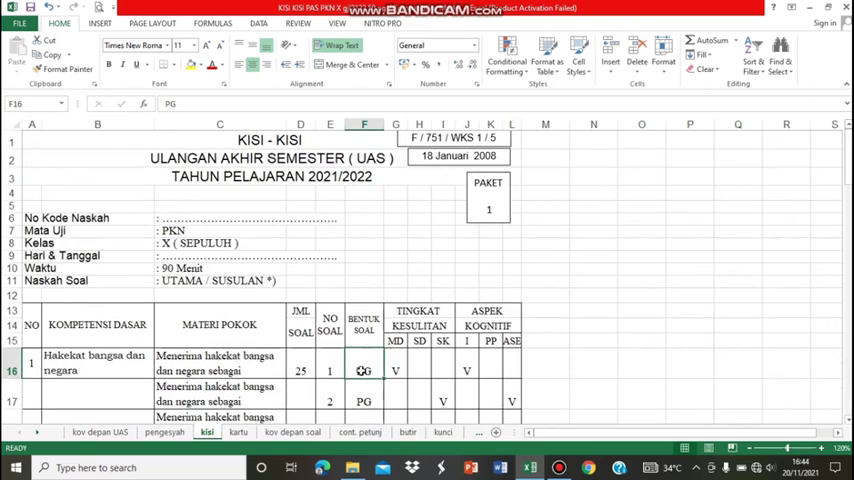